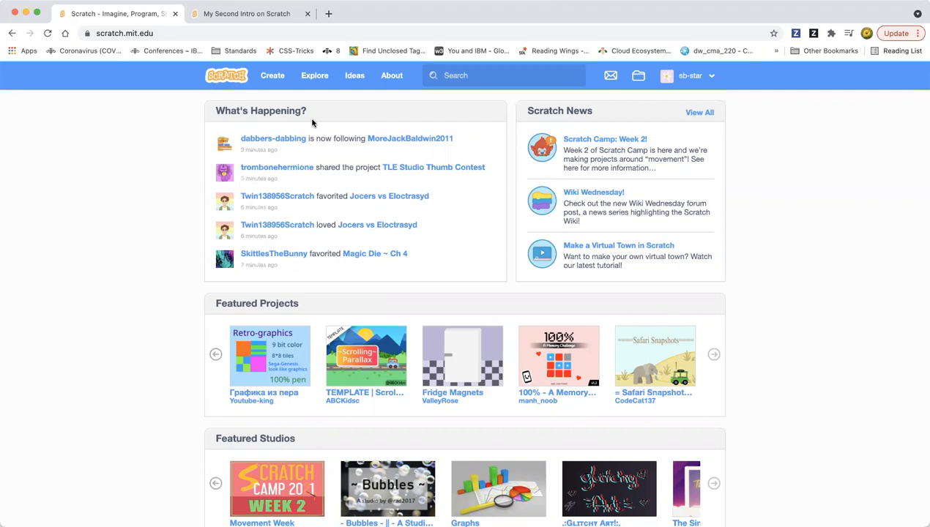
{"action": "mouse_move", "coordinate": [331, 173]}
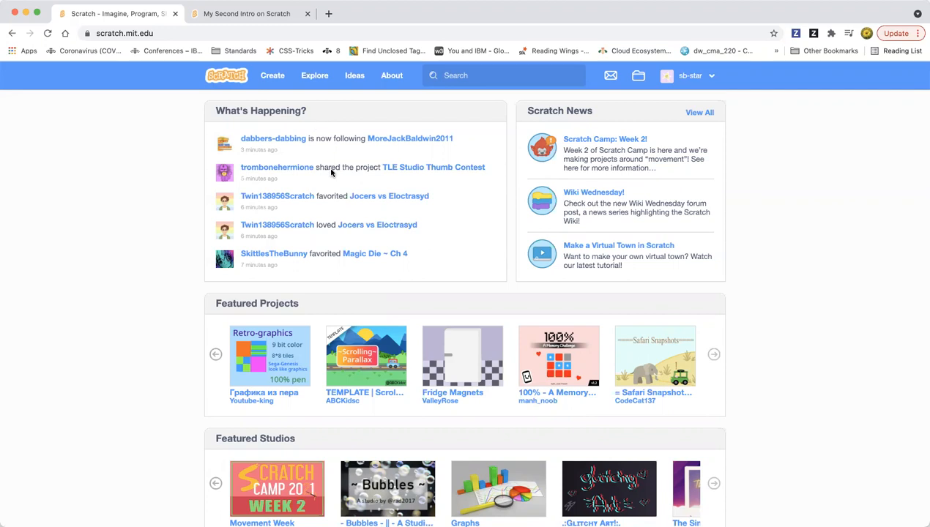
{"action": "mouse_move", "coordinate": [280, 86]}
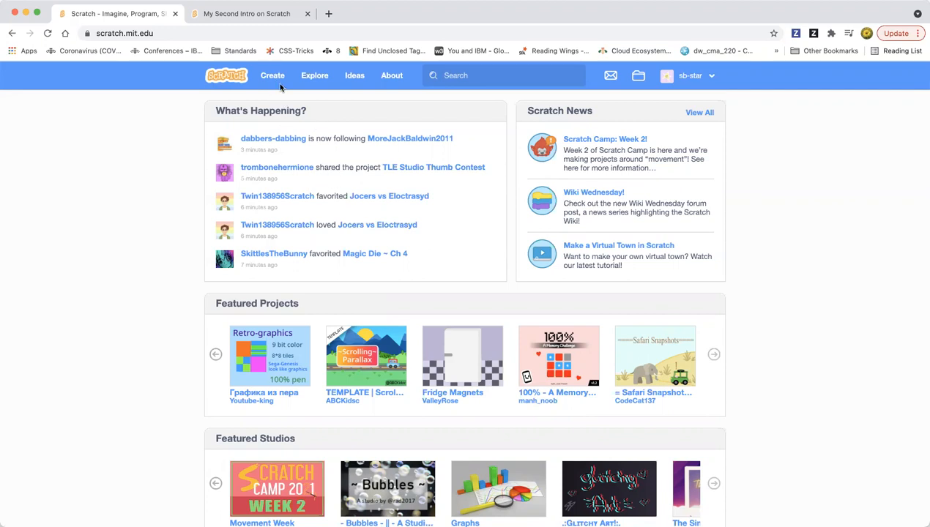
{"action": "mouse_move", "coordinate": [489, 108]}
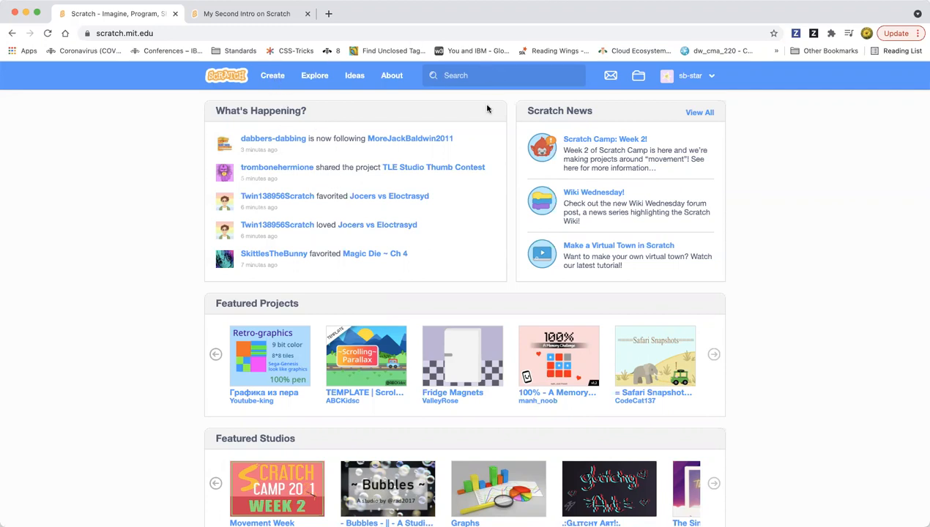
{"action": "mouse_move", "coordinate": [256, 61]}
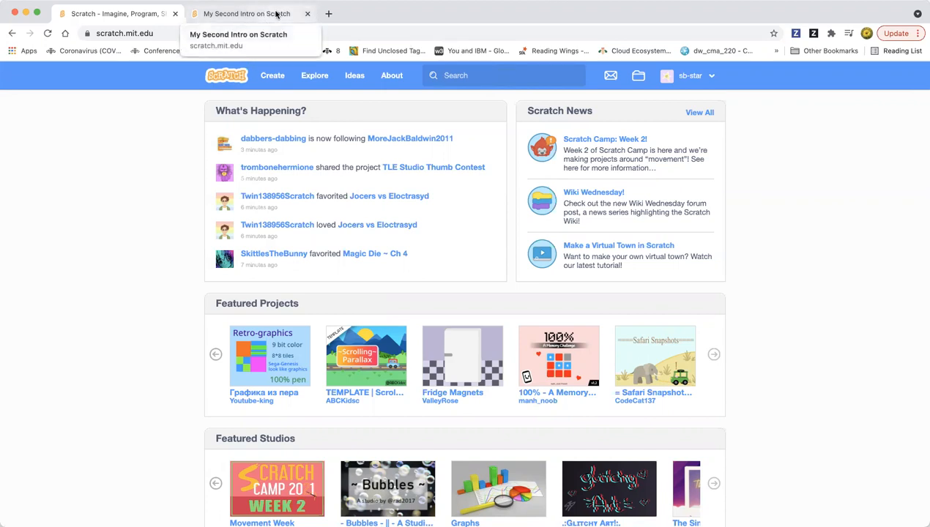
- Start a new project from the Scratch home page and add the Apple sprite
{"action": "left_click", "coordinate": [246, 13]}
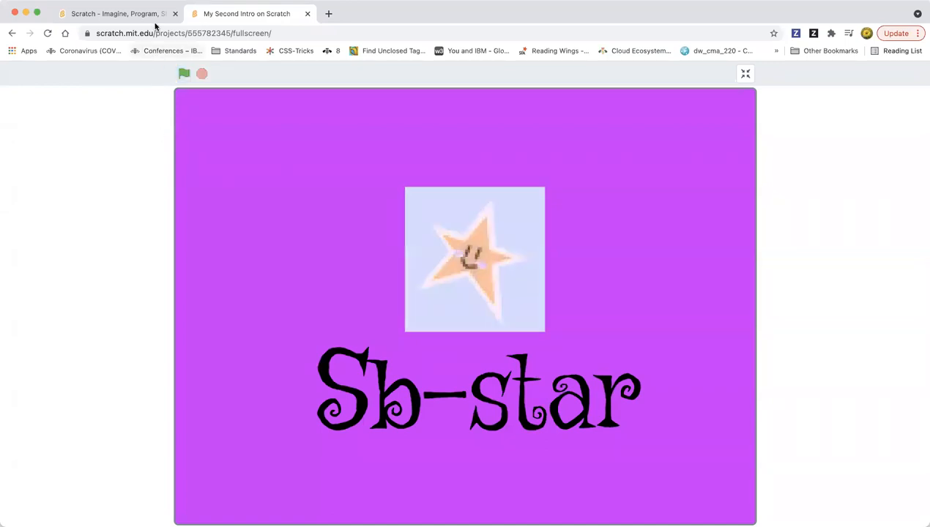
{"action": "left_click", "coordinate": [117, 14]}
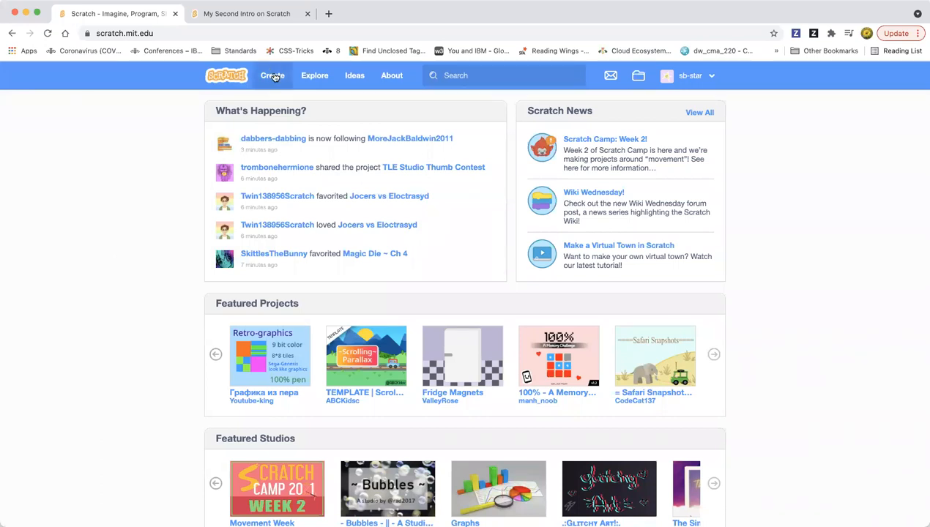
{"action": "mouse_move", "coordinate": [272, 75]}
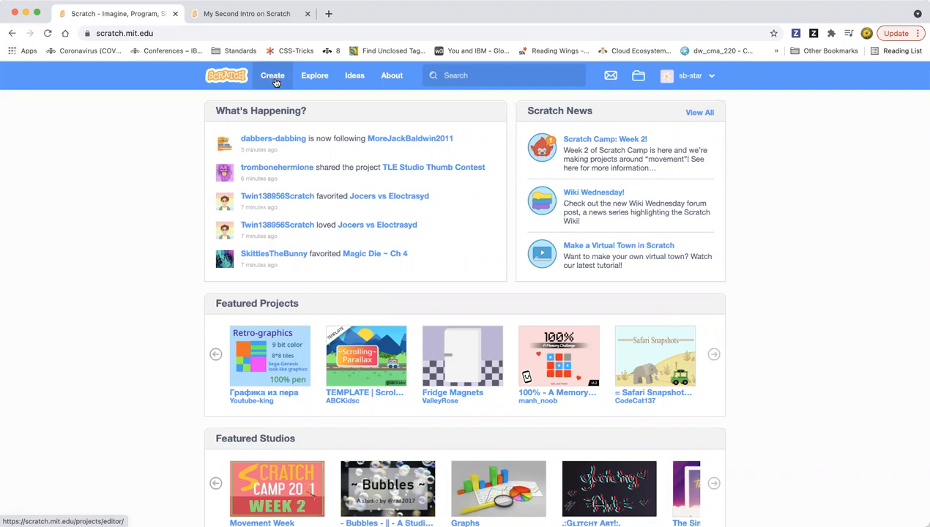
{"action": "left_click", "coordinate": [272, 76]}
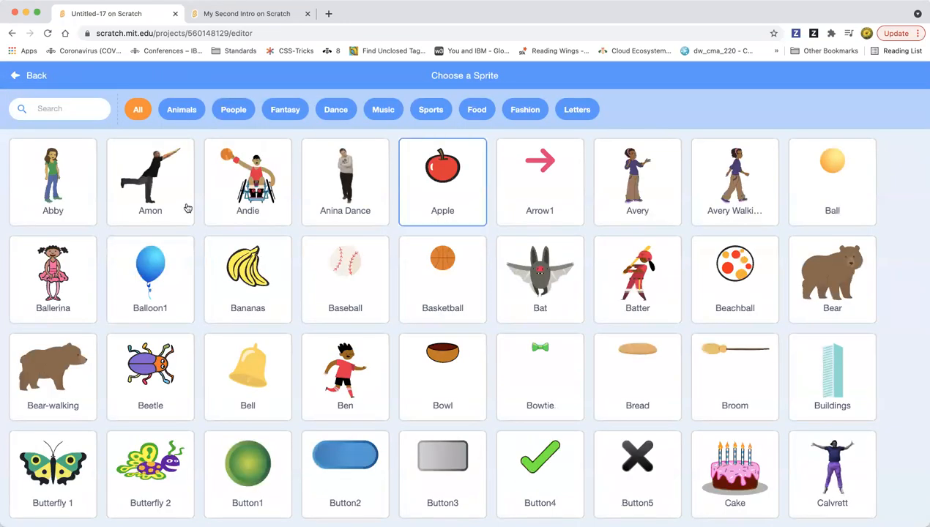
{"action": "left_click", "coordinate": [442, 176]}
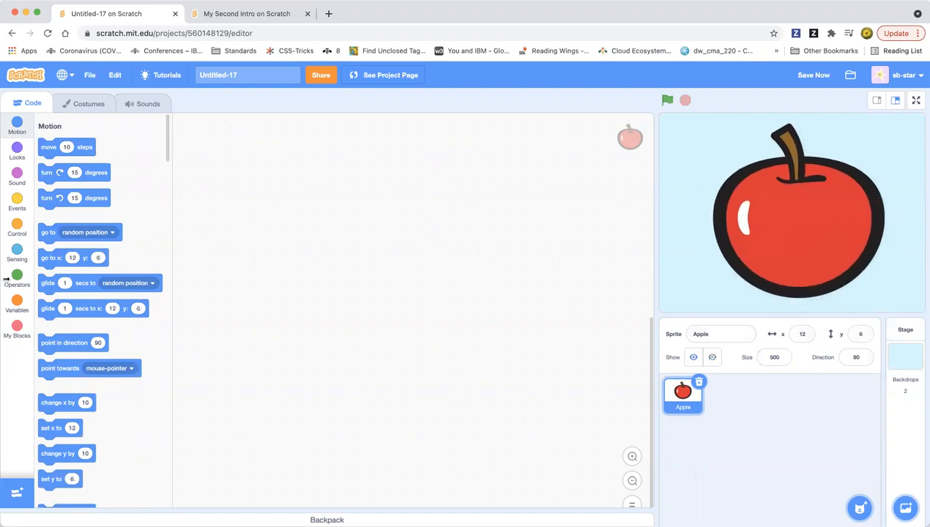
- Begin the Apple's script with 'when green flag clicked' followed by set ghost effect to 0
{"action": "left_click", "coordinate": [16, 204]}
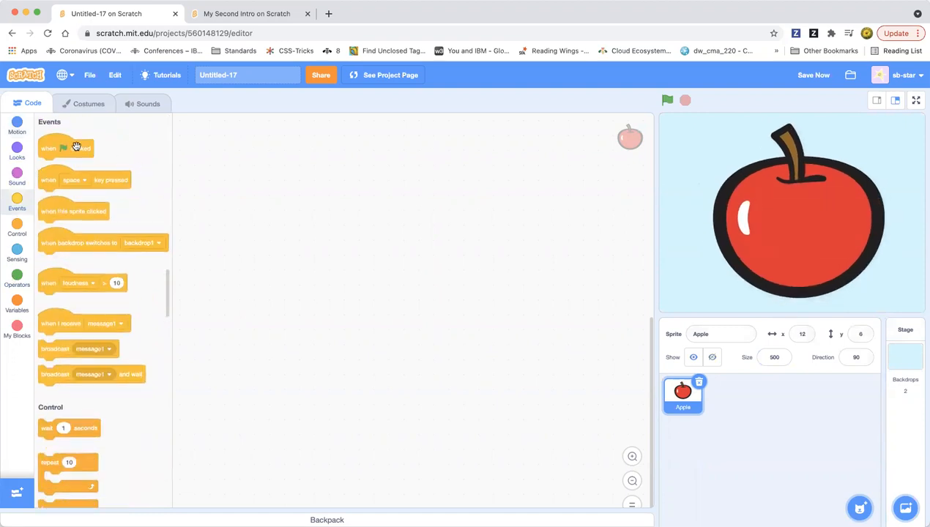
{"action": "left_click_drag", "start_coordinate": [65, 148], "coordinate": [386, 199]}
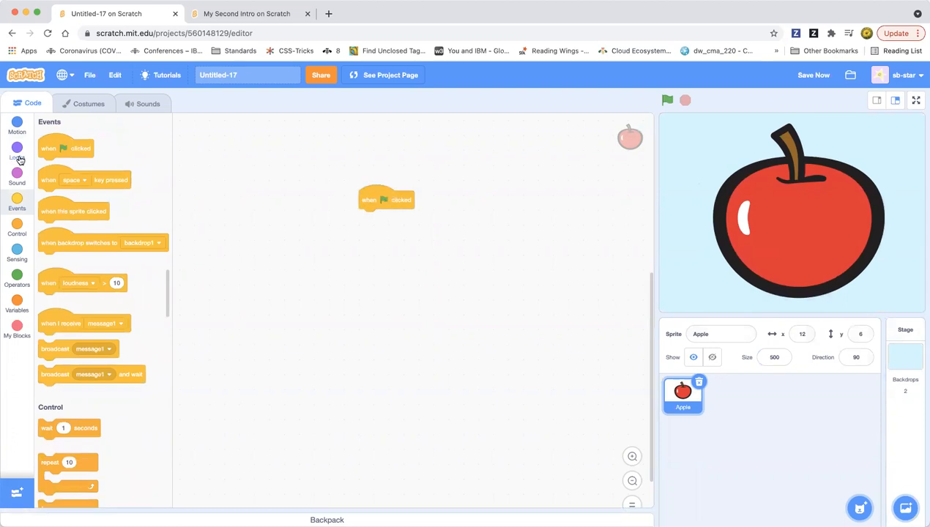
{"action": "left_click", "coordinate": [17, 150]}
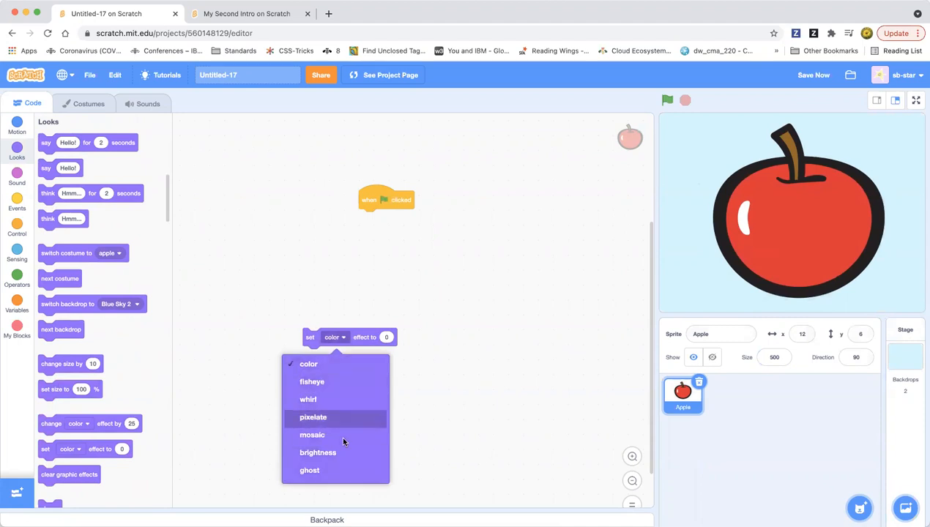
{"action": "left_click", "coordinate": [309, 470]}
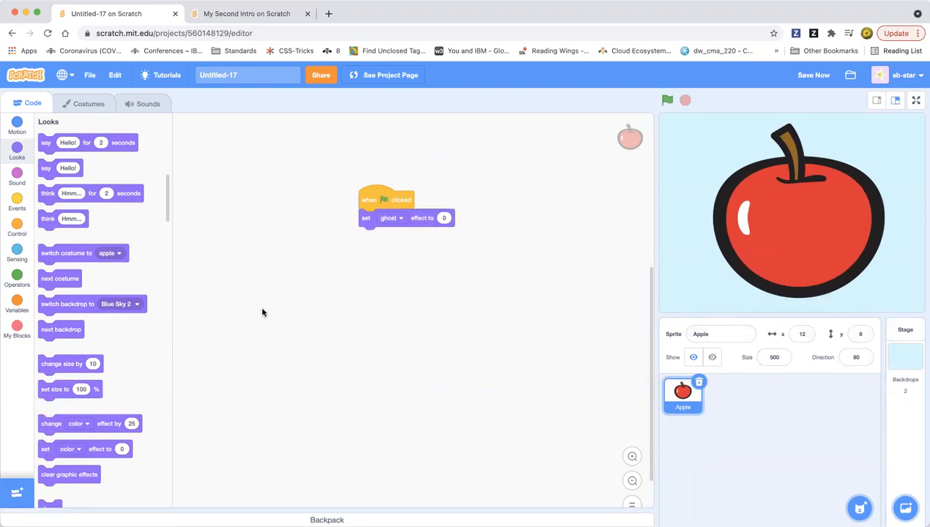
{"action": "mouse_move", "coordinate": [221, 343]}
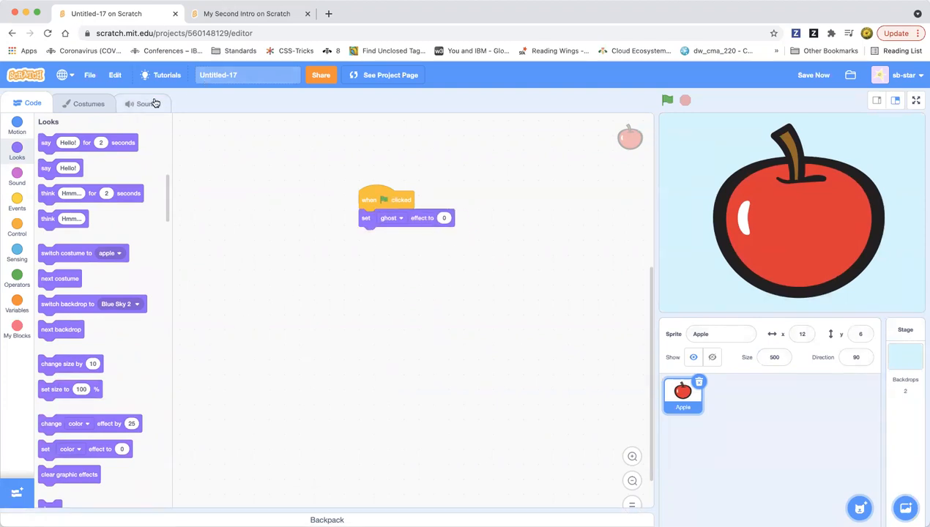
- Inspect the Apple's Chomp sound and apple costume, selecting then deselecting the drawing
{"action": "left_click", "coordinate": [147, 103]}
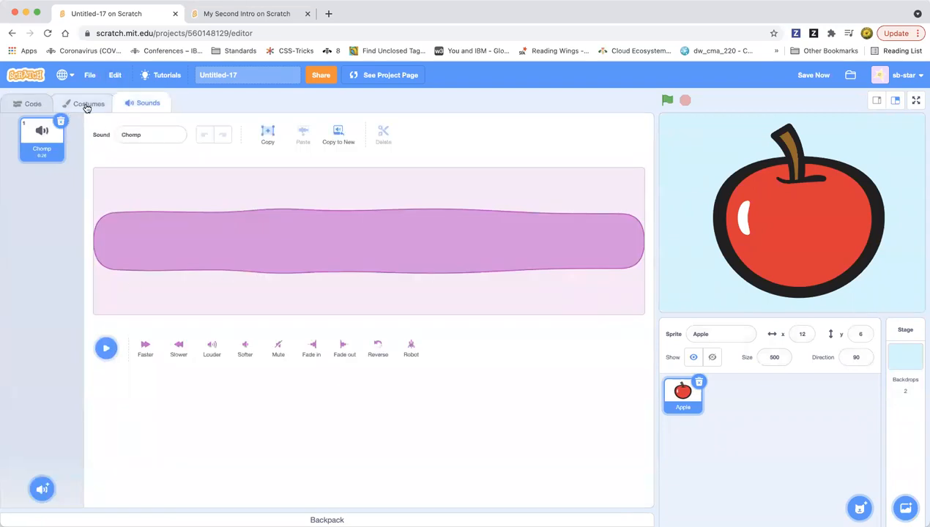
{"action": "left_click", "coordinate": [88, 103]}
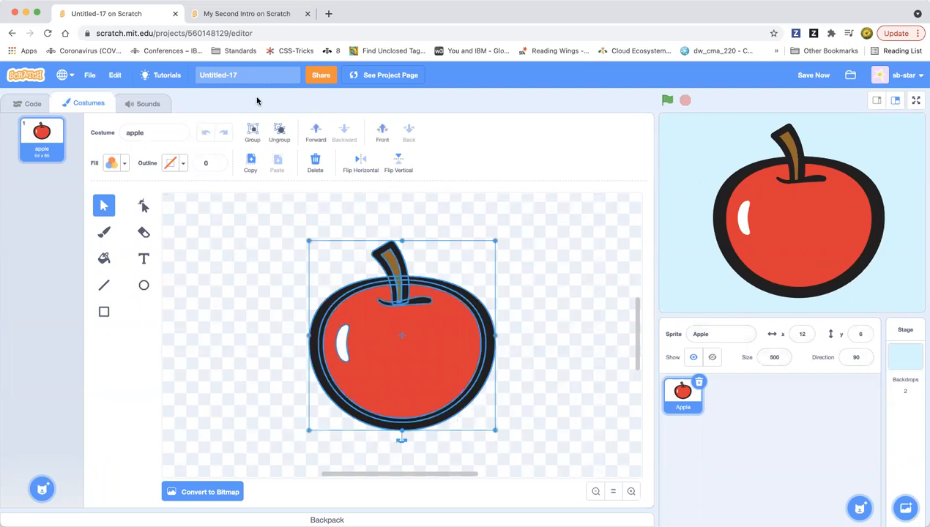
{"action": "left_click", "coordinate": [422, 259]}
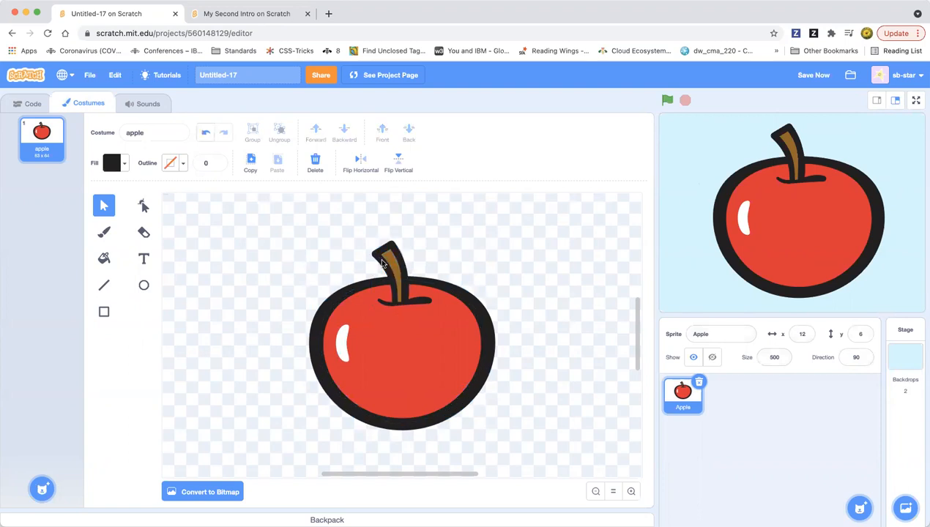
{"action": "mouse_move", "coordinate": [308, 282]}
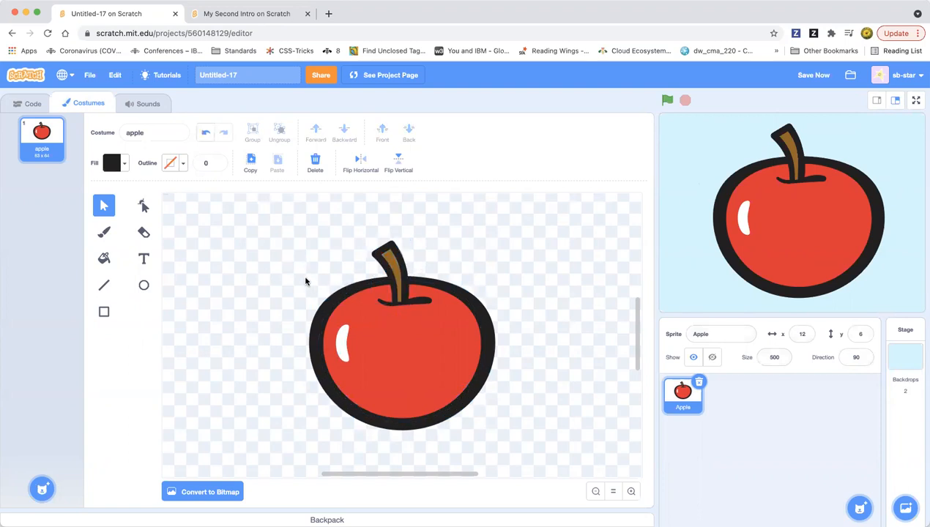
{"action": "left_click", "coordinate": [388, 345]}
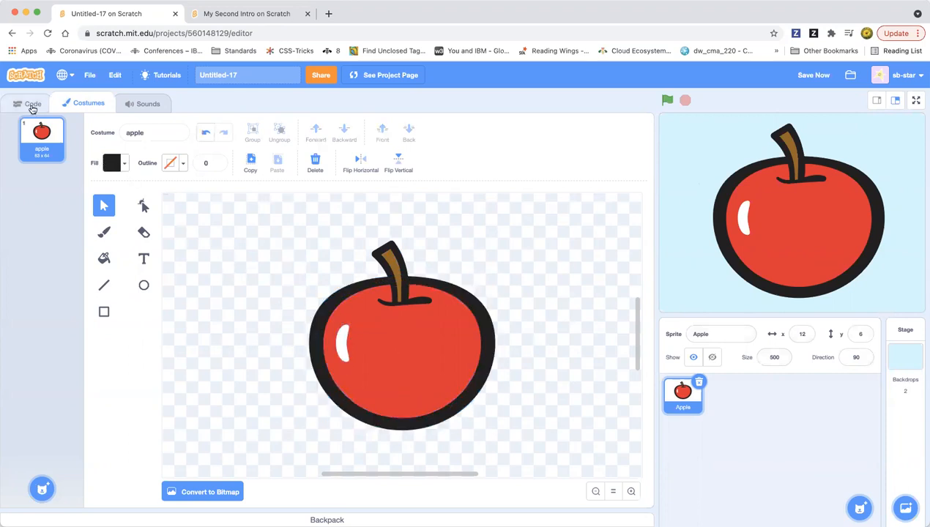
- Insert a show block under the green-flag hat and drop a loose change color effect by 25 block
{"action": "left_click", "coordinate": [33, 104]}
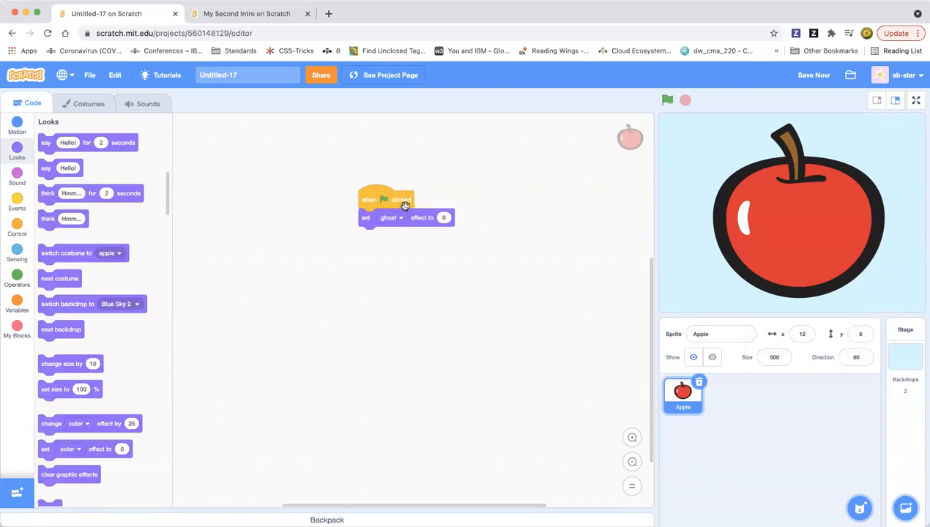
{"action": "mouse_move", "coordinate": [51, 237]}
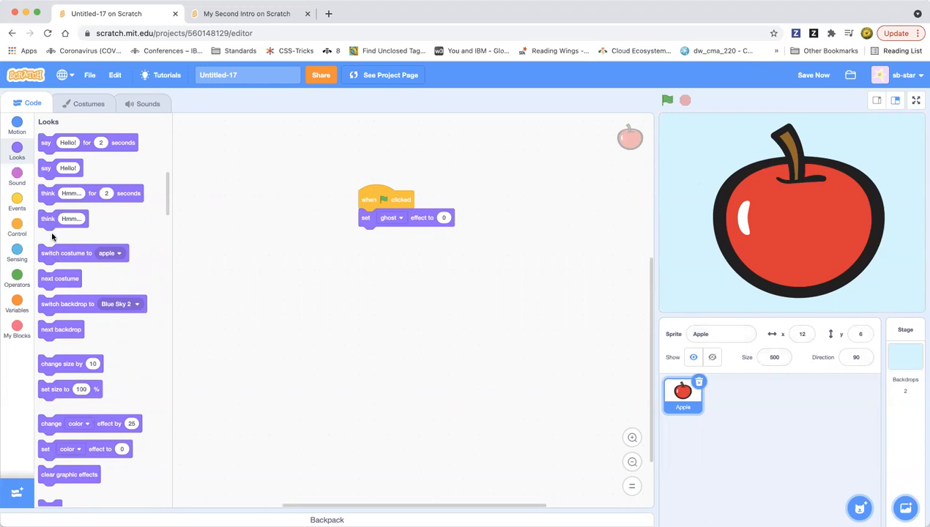
{"action": "scroll", "scroll_direction": "up", "scroll_amount": 3}
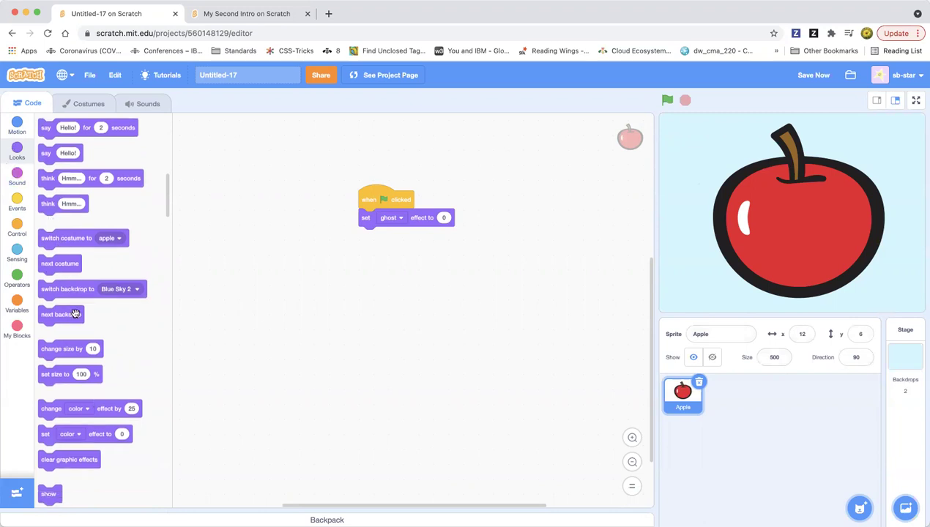
{"action": "scroll", "scroll_direction": "down", "scroll_amount": 3}
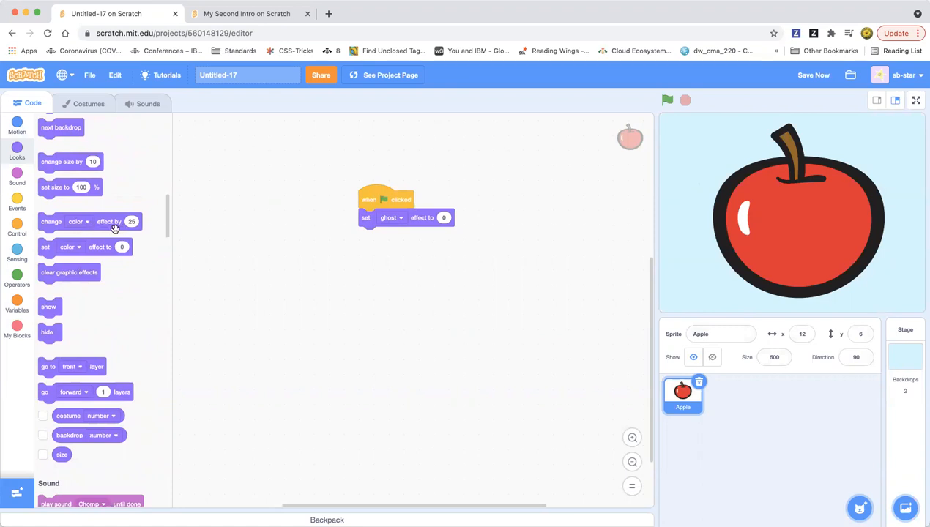
{"action": "mouse_move", "coordinate": [153, 265]}
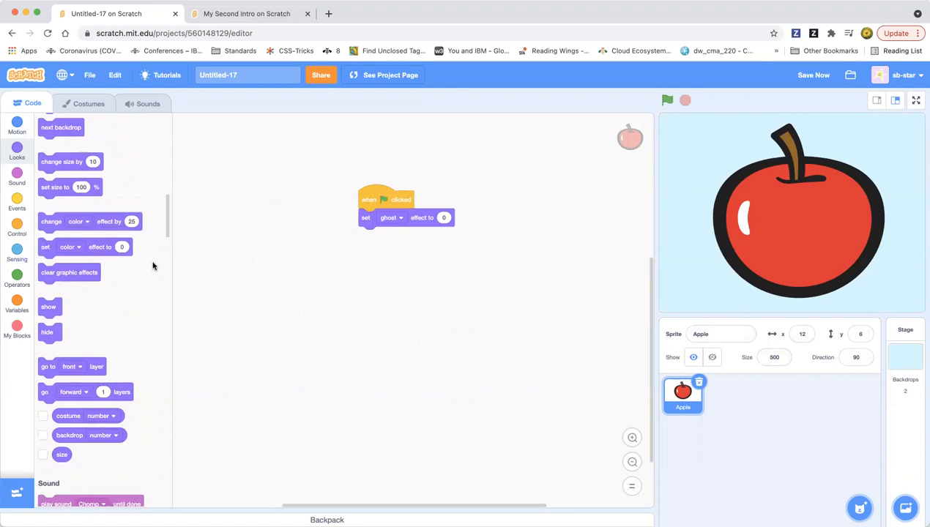
{"action": "mouse_move", "coordinate": [133, 261]}
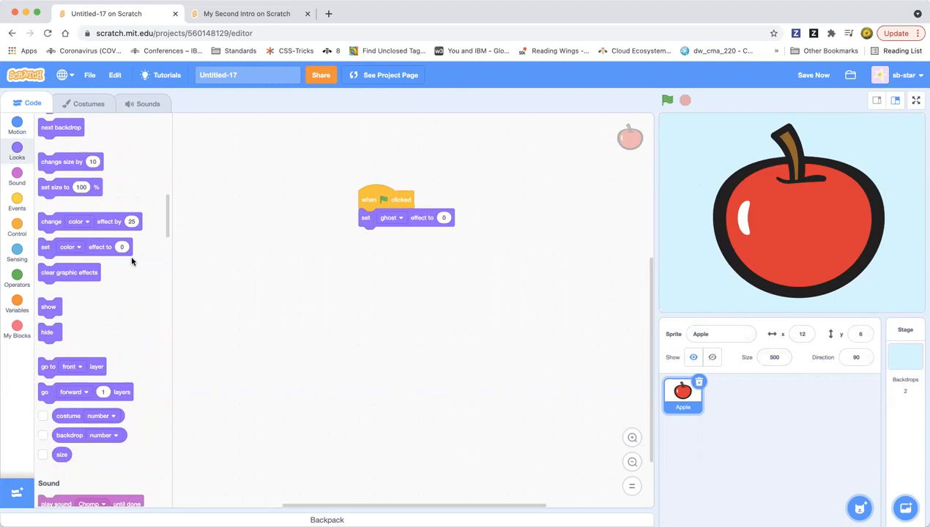
{"action": "mouse_move", "coordinate": [111, 266]}
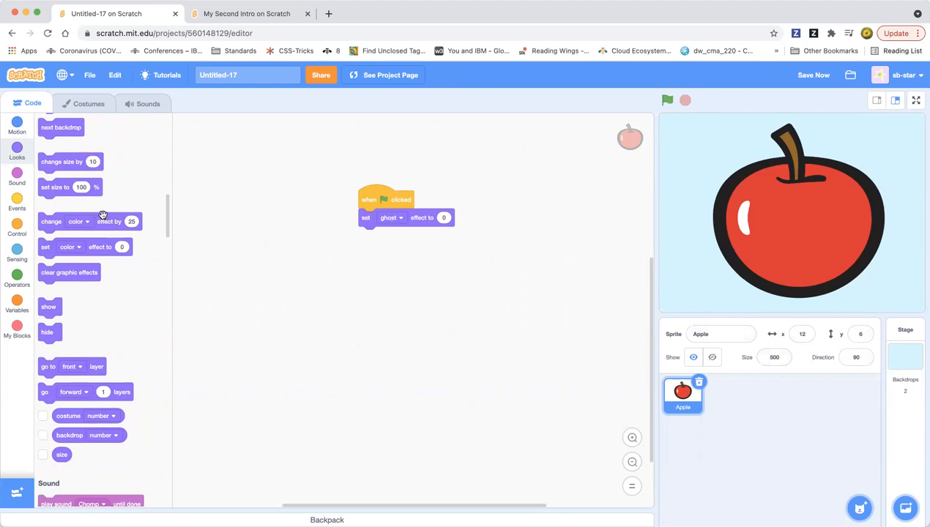
{"action": "left_click", "coordinate": [389, 217]}
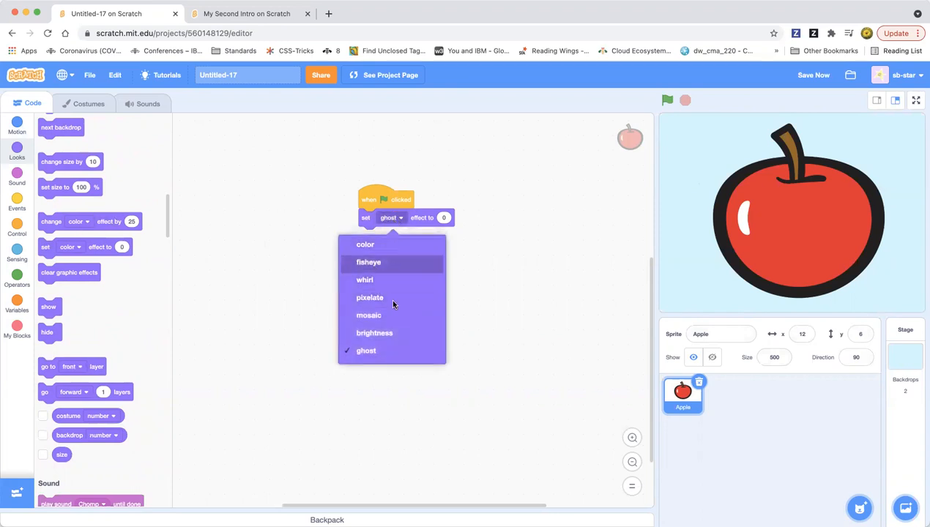
{"action": "mouse_move", "coordinate": [386, 236]}
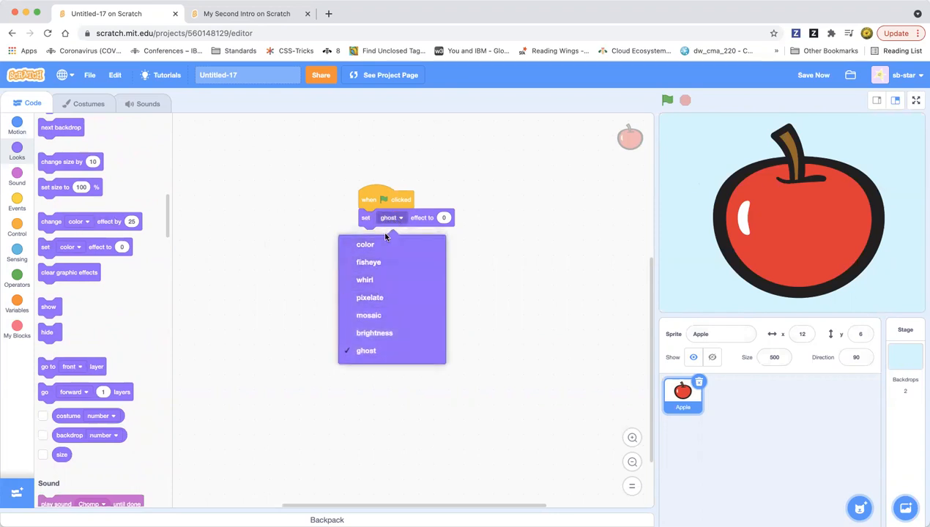
{"action": "left_click", "coordinate": [366, 350]}
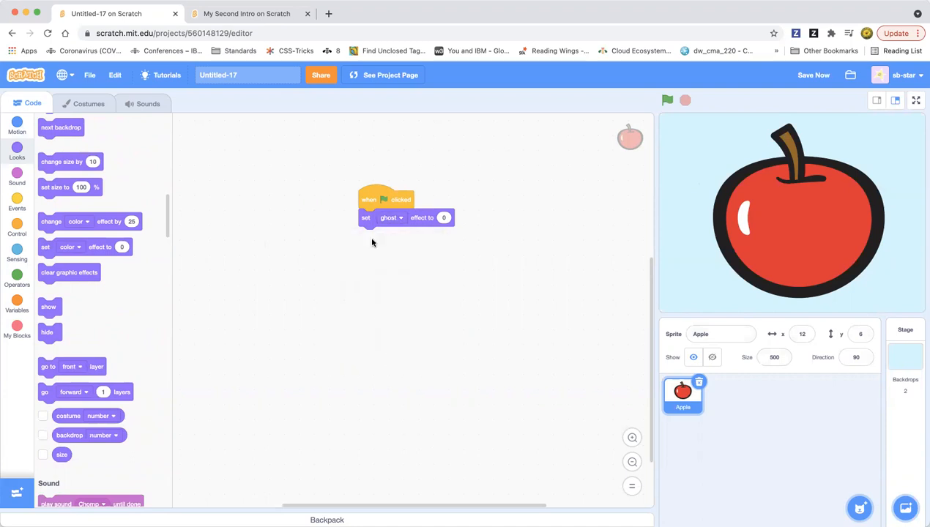
{"action": "left_click", "coordinate": [391, 218]}
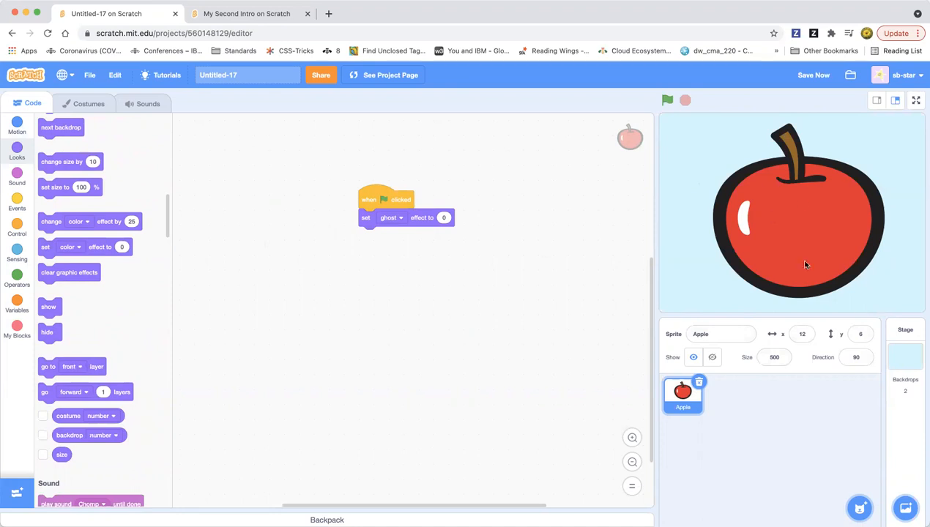
{"action": "mouse_move", "coordinate": [796, 216]}
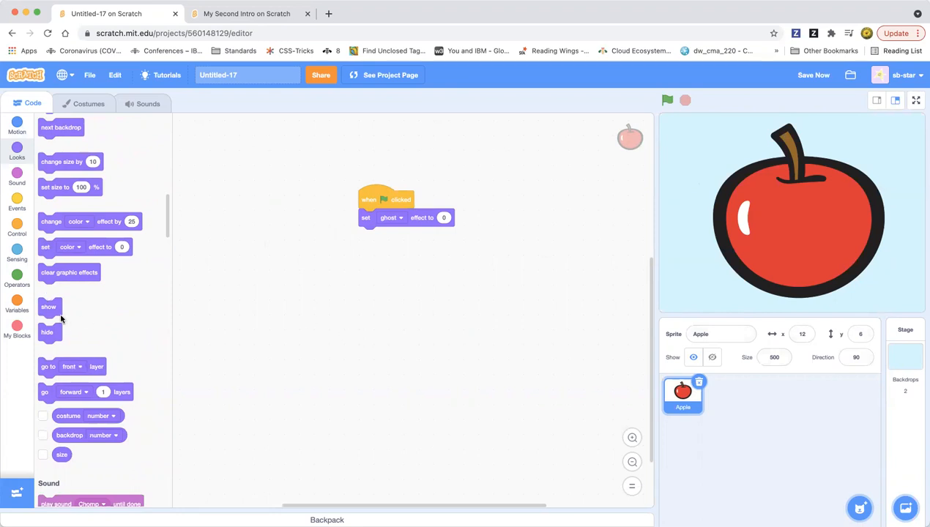
{"action": "left_click_drag", "start_coordinate": [48, 307], "coordinate": [369, 217]}
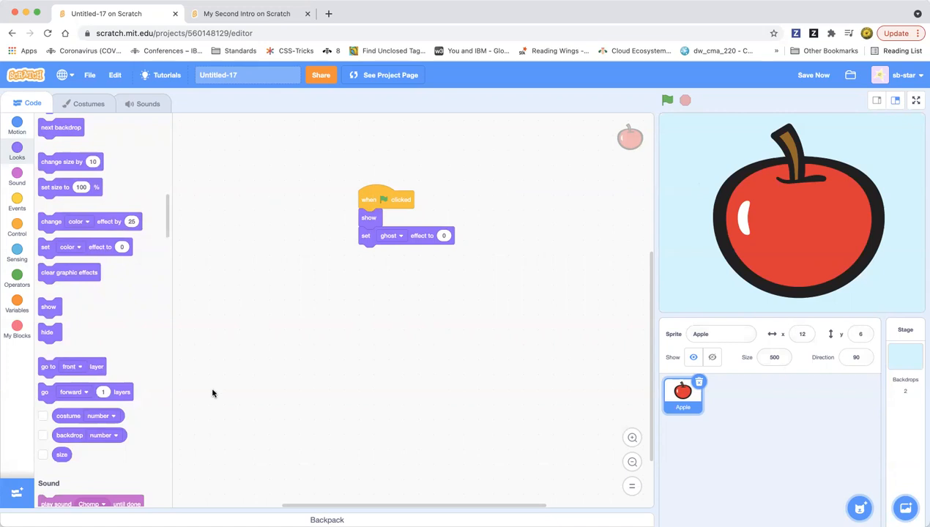
{"action": "mouse_move", "coordinate": [395, 246]}
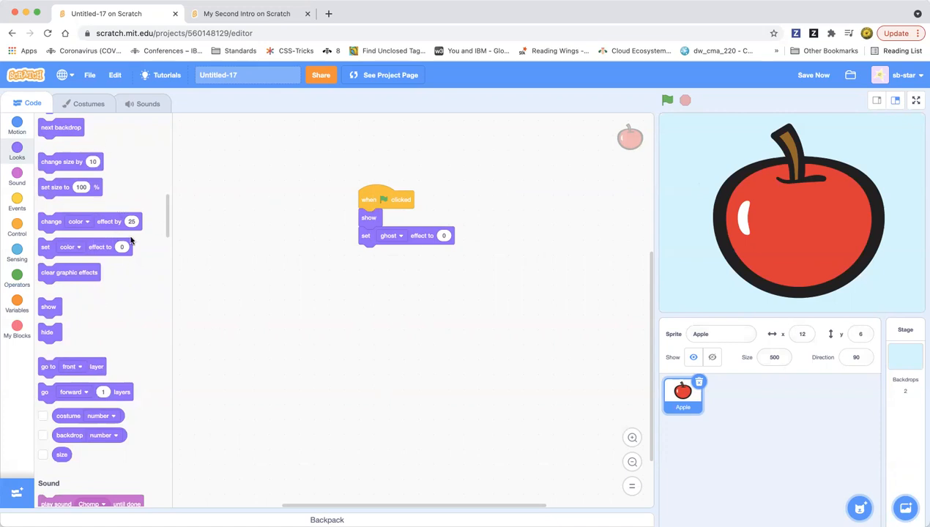
{"action": "left_click_drag", "start_coordinate": [70, 221], "coordinate": [370, 311]}
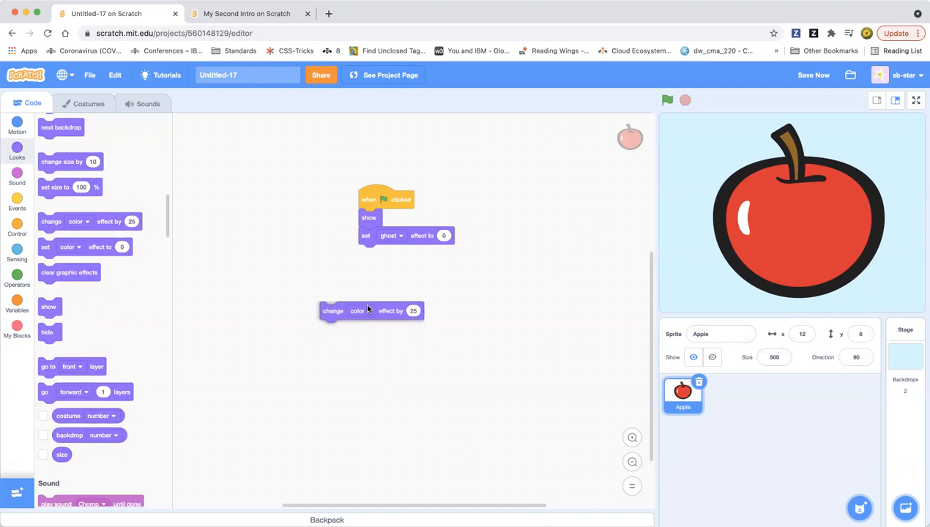
- Make the loose block change ghost by 25, reattach set ghost under show, and wrap it in repeat
{"action": "left_click", "coordinate": [360, 310]}
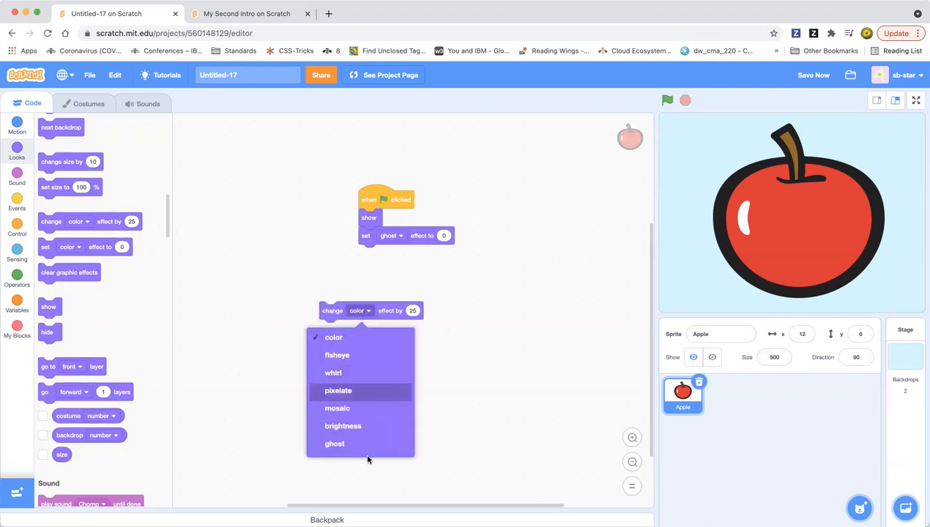
{"action": "left_click", "coordinate": [335, 444]}
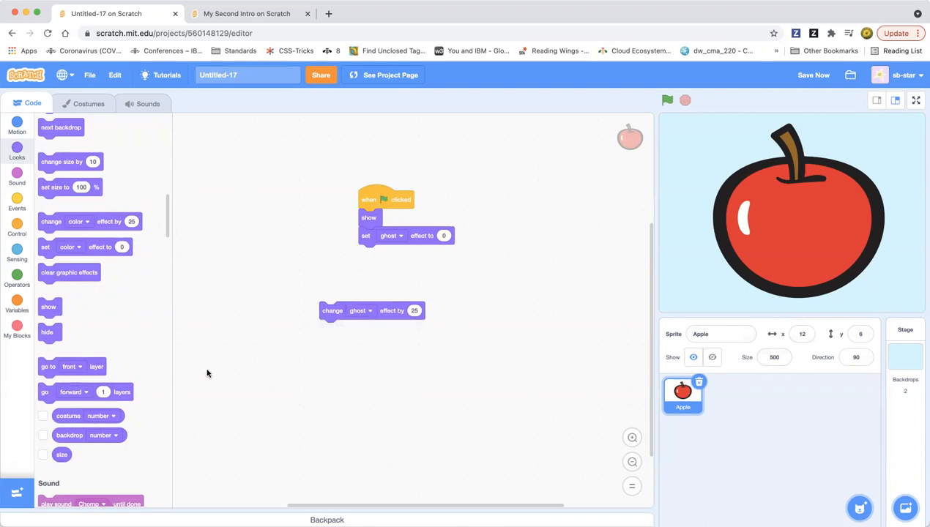
{"action": "mouse_move", "coordinate": [423, 266]}
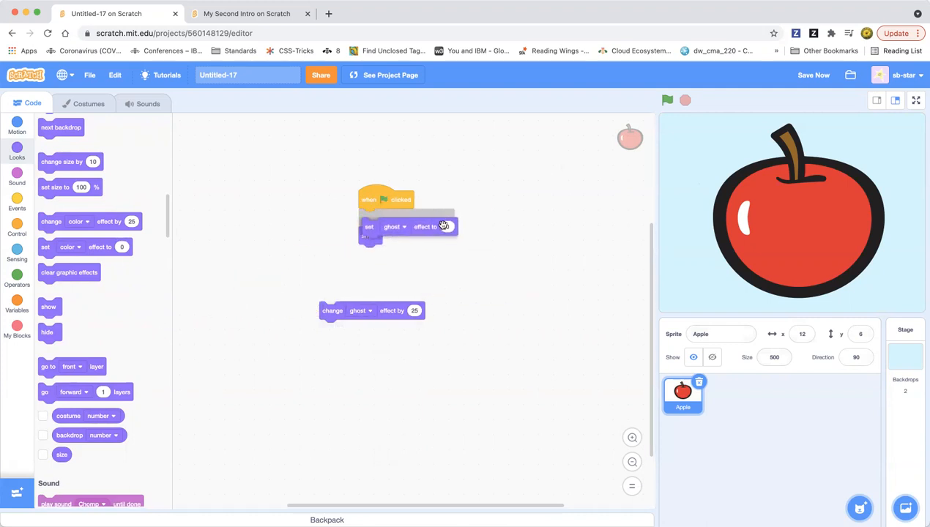
{"action": "left_click_drag", "start_coordinate": [48, 306], "coordinate": [368, 217]}
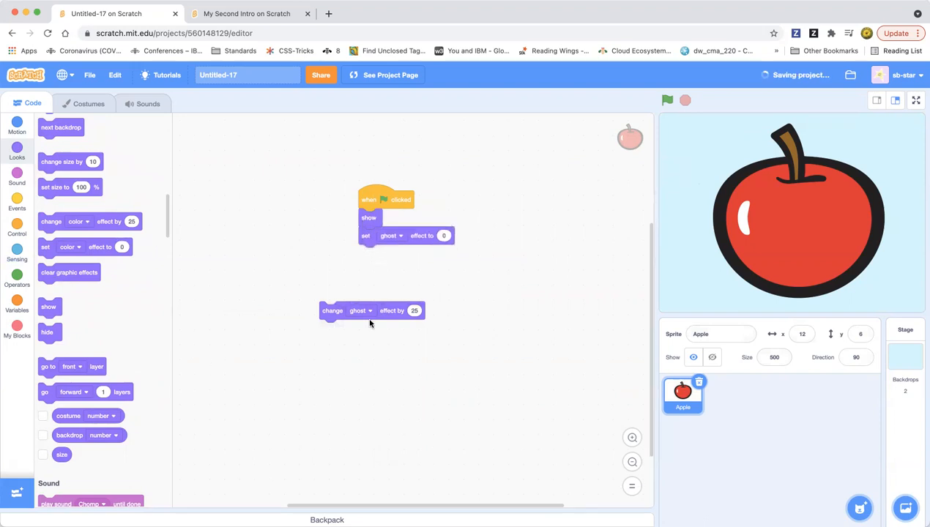
{"action": "left_click_drag", "start_coordinate": [371, 311], "coordinate": [459, 368]}
{"action": "type", "text": "-25"}
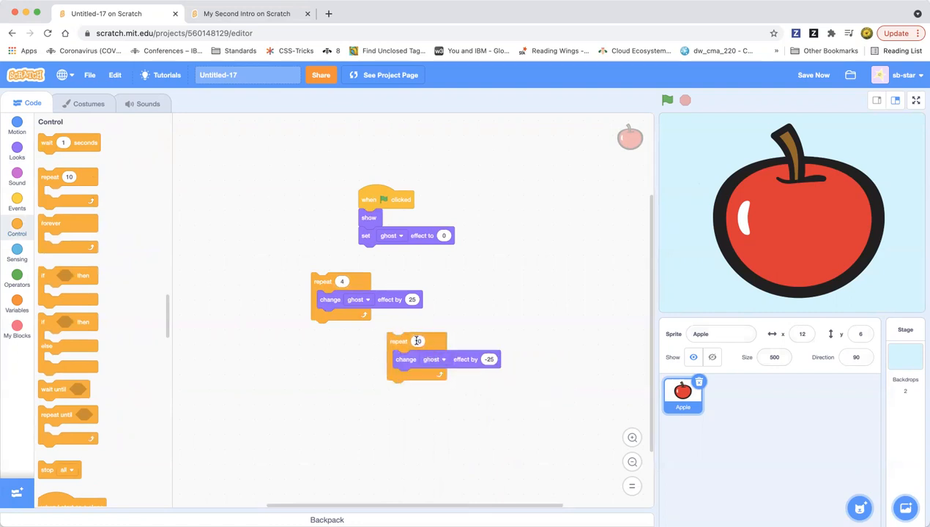
- Stack the fade-in loop under the fade-out loop and add one-second wait blocks
{"action": "left_click_drag", "start_coordinate": [418, 342], "coordinate": [340, 329]}
{"action": "type", "text": "4"}
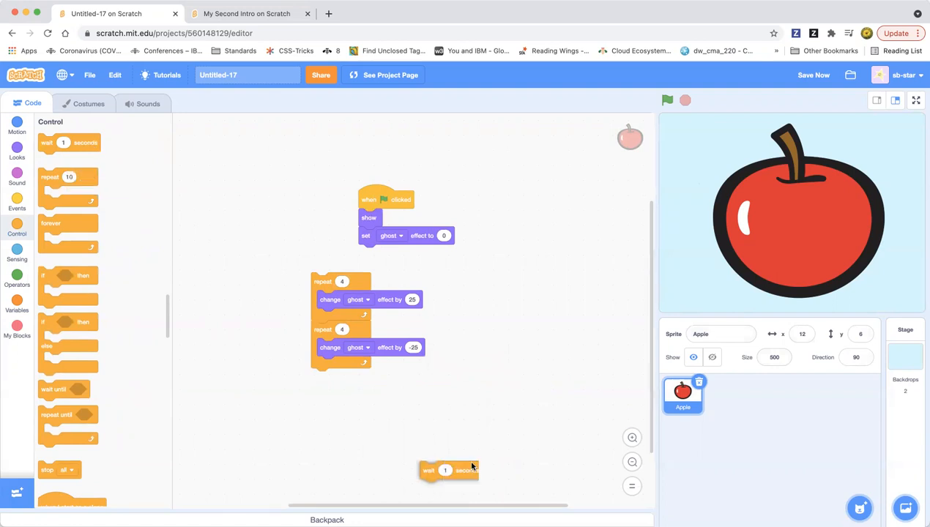
{"action": "left_click_drag", "start_coordinate": [445, 470], "coordinate": [341, 329]}
{"action": "type", "text": ".1"}
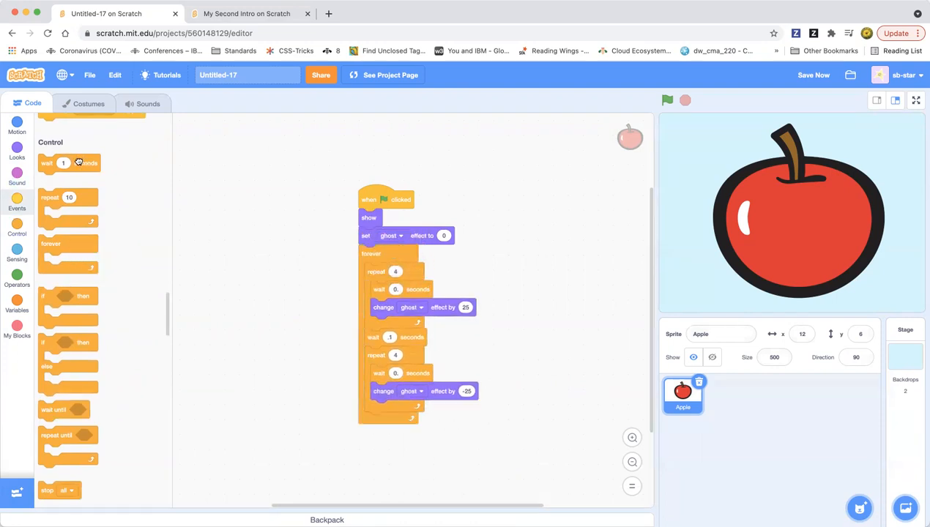
{"action": "left_click_drag", "start_coordinate": [68, 163], "coordinate": [388, 421]}
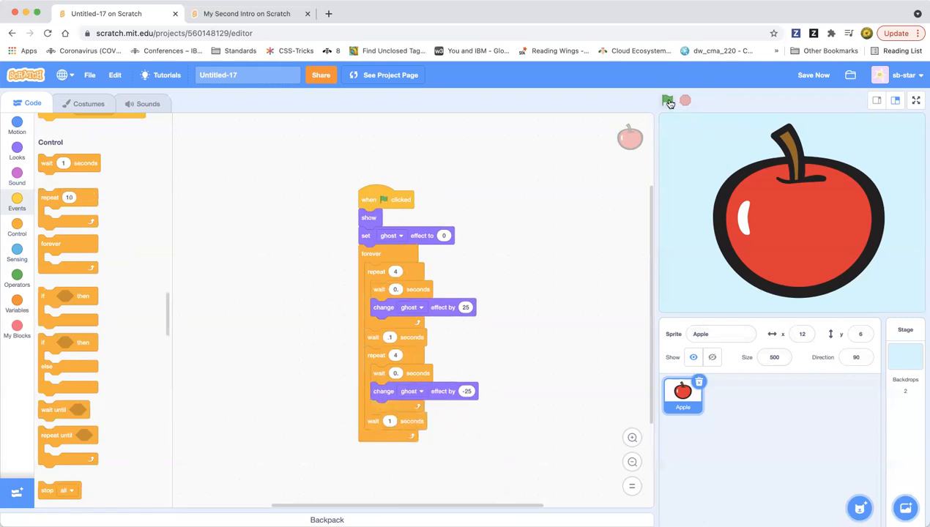
- Test-run the fading animation with the green flag, stop it, and save the project
{"action": "left_click", "coordinate": [667, 100]}
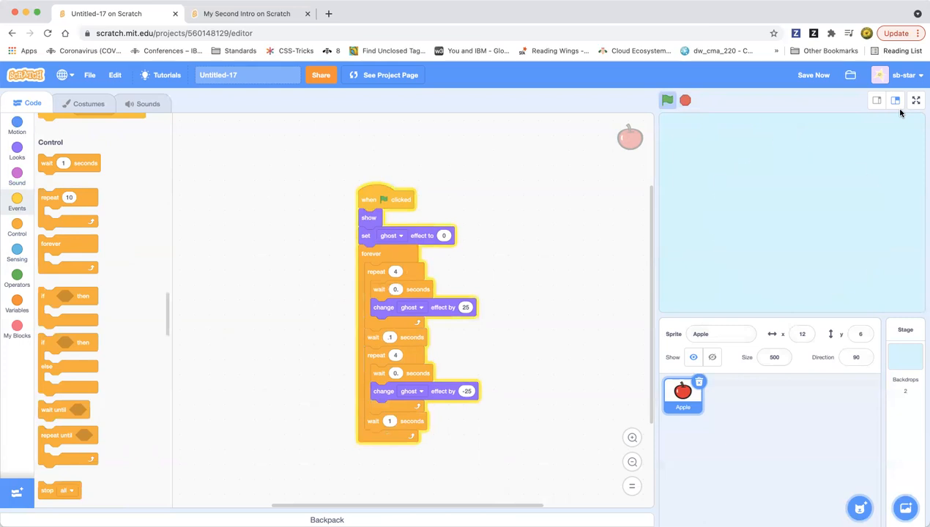
{"action": "left_click", "coordinate": [666, 100]}
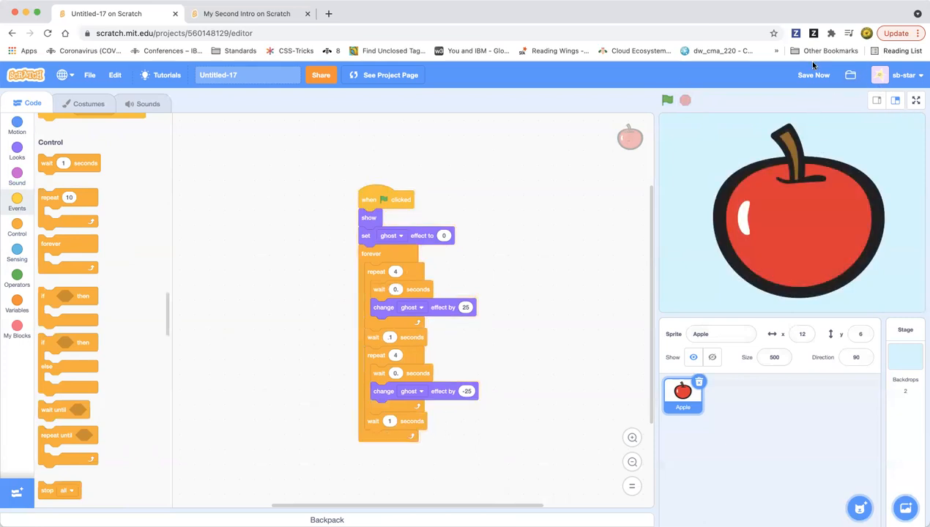
{"action": "left_click", "coordinate": [813, 75]}
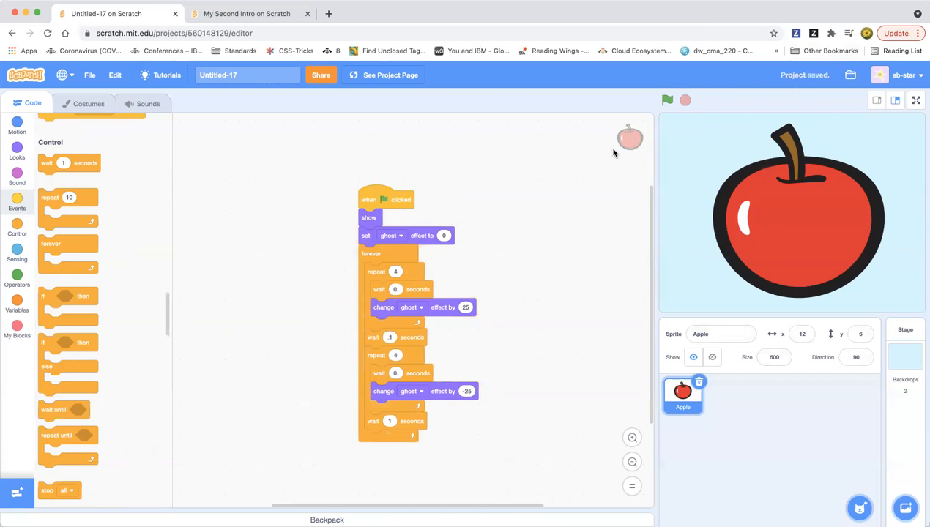
{"action": "mouse_move", "coordinate": [226, 508]}
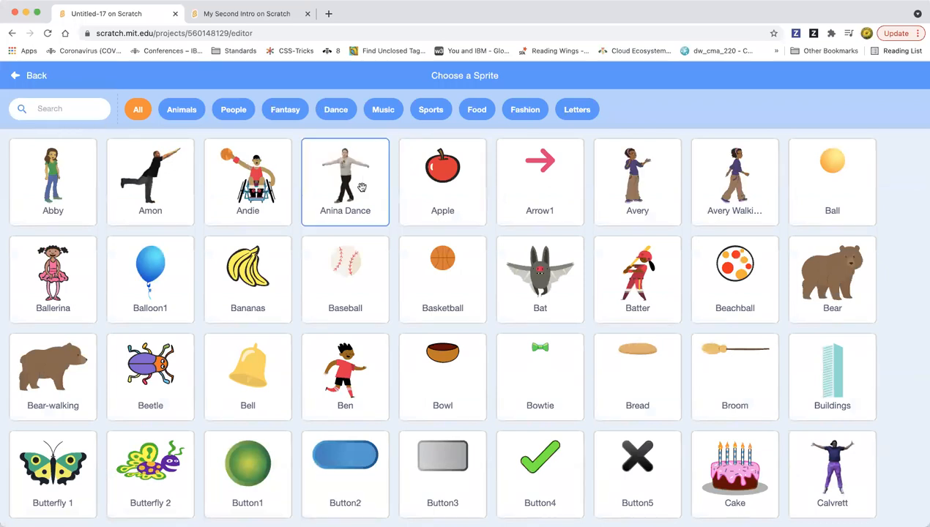
- Add Anina Dance, view its second costume, convert it to vector, then delete the sprite
{"action": "left_click", "coordinate": [345, 182]}
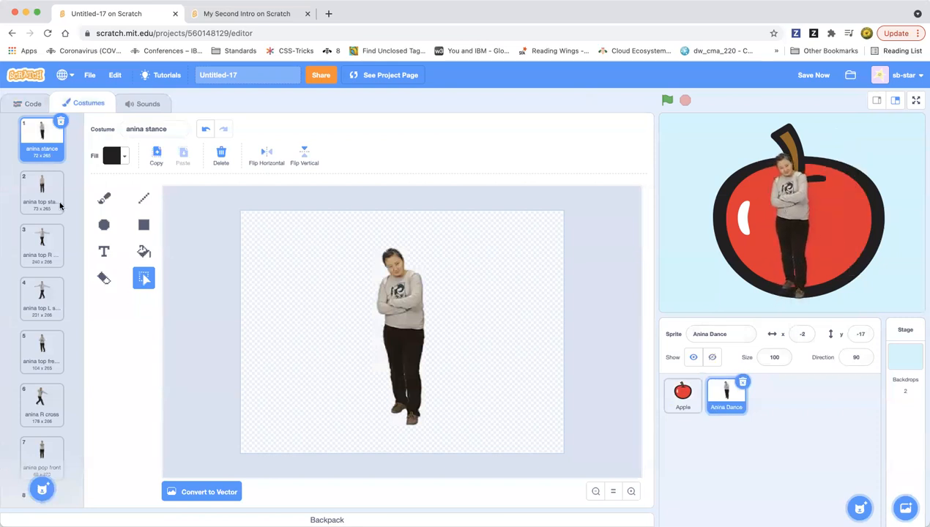
{"action": "left_click", "coordinate": [41, 193]}
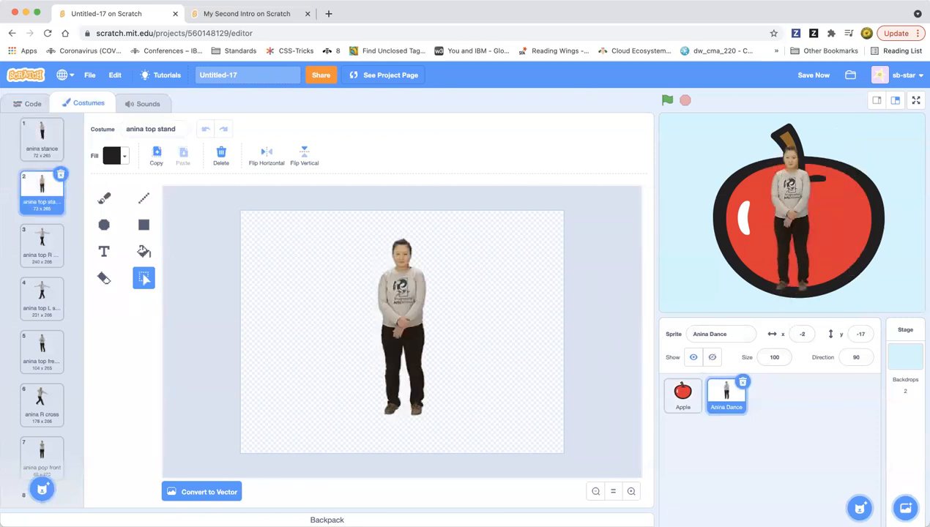
{"action": "left_click", "coordinate": [208, 491]}
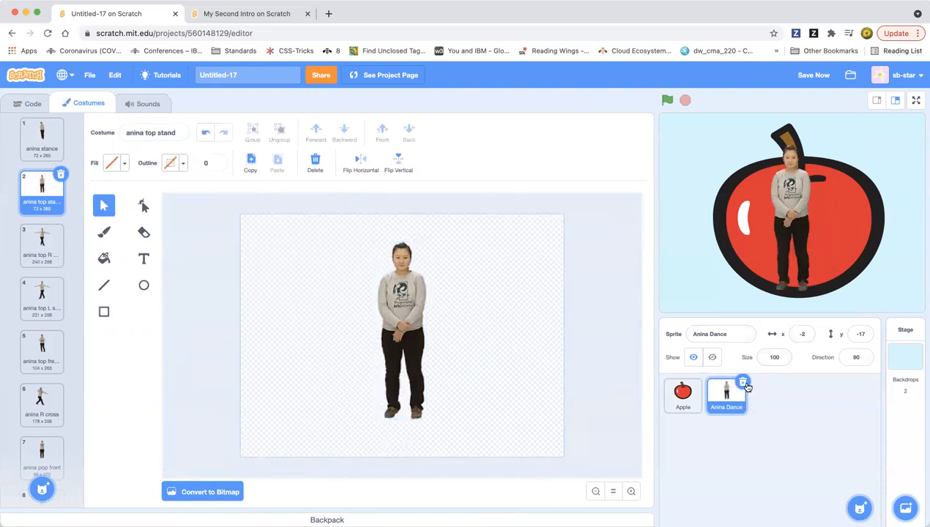
{"action": "left_click", "coordinate": [682, 395]}
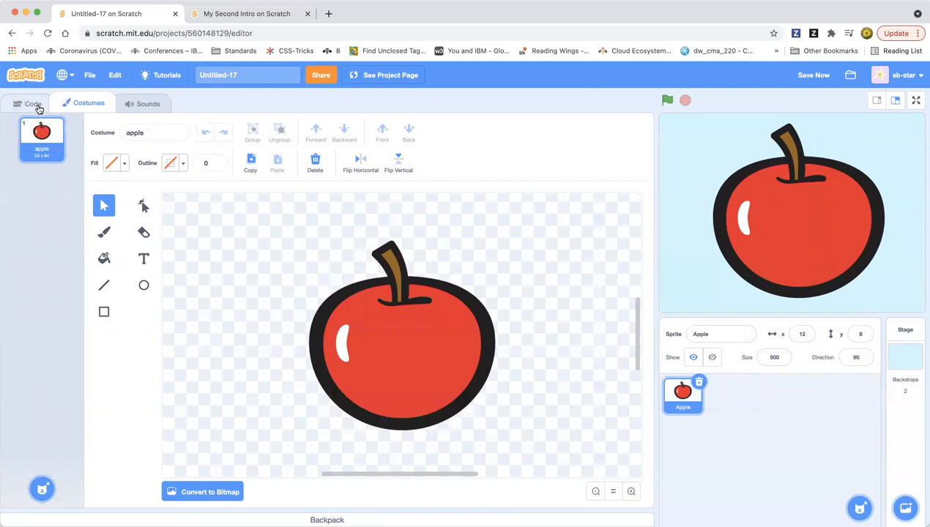
- Look at the apple costume and its name field, then return to the fading script
{"action": "left_click", "coordinate": [32, 103]}
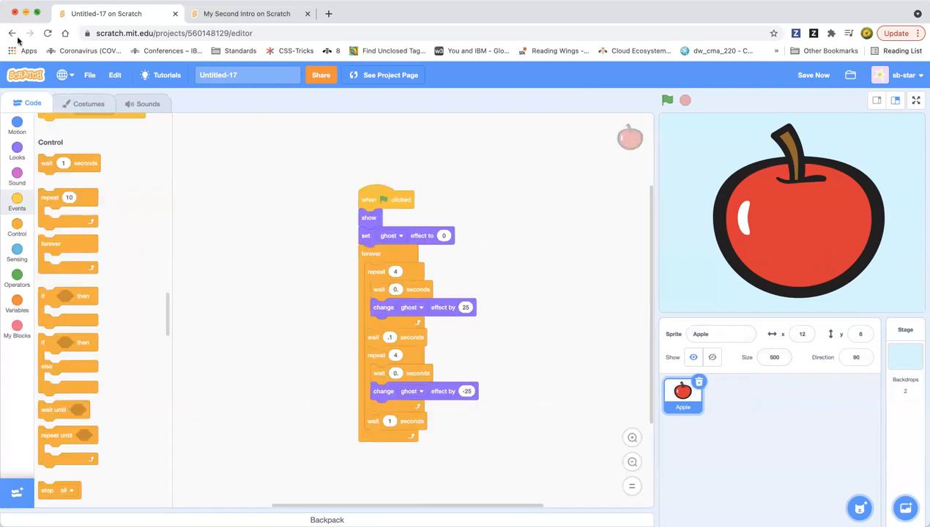
{"action": "left_click", "coordinate": [88, 104]}
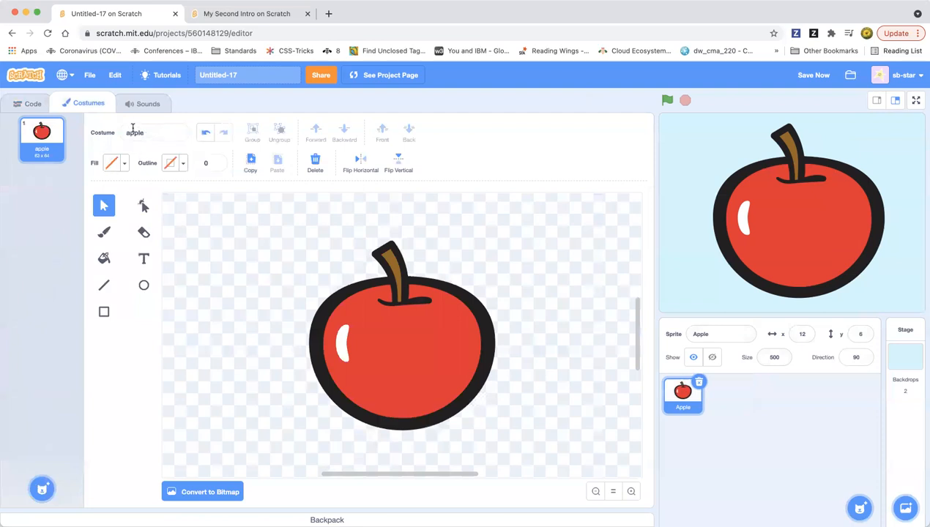
{"action": "left_click", "coordinate": [154, 133]}
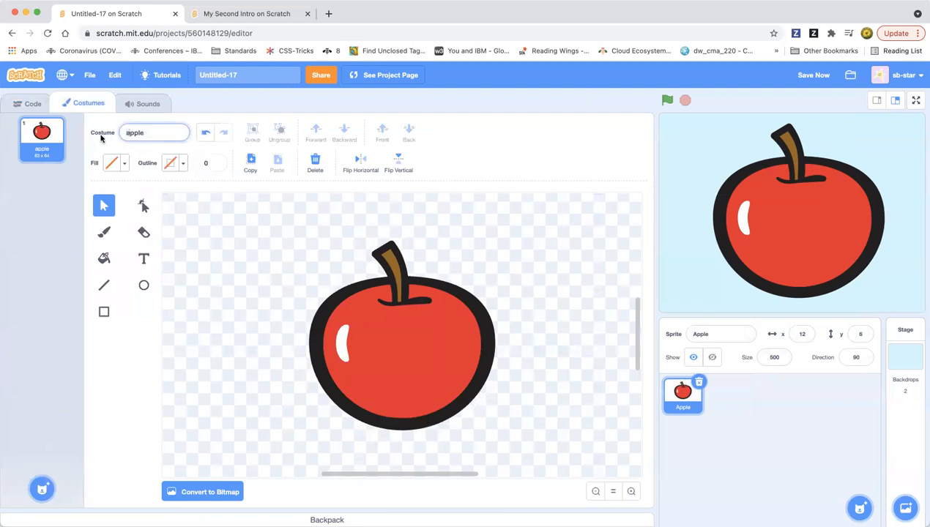
{"action": "left_click", "coordinate": [33, 103]}
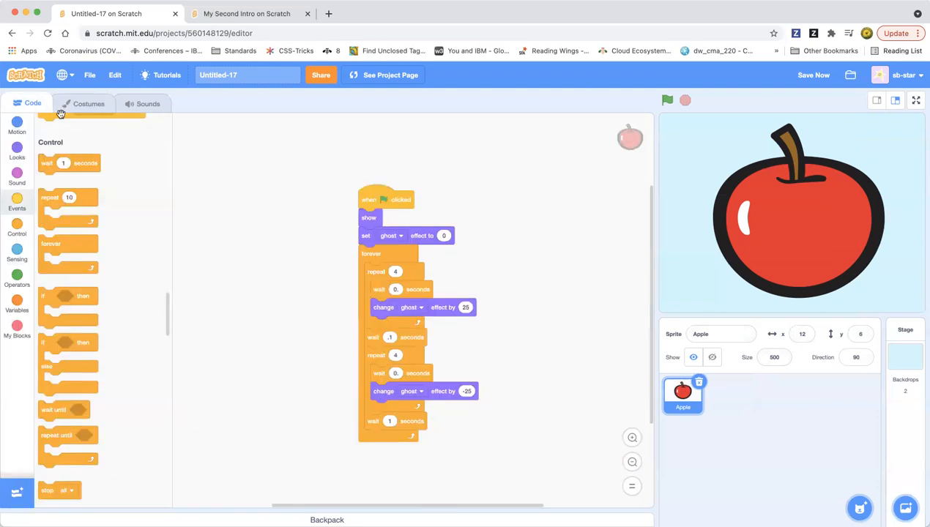
{"action": "mouse_move", "coordinate": [228, 189]}
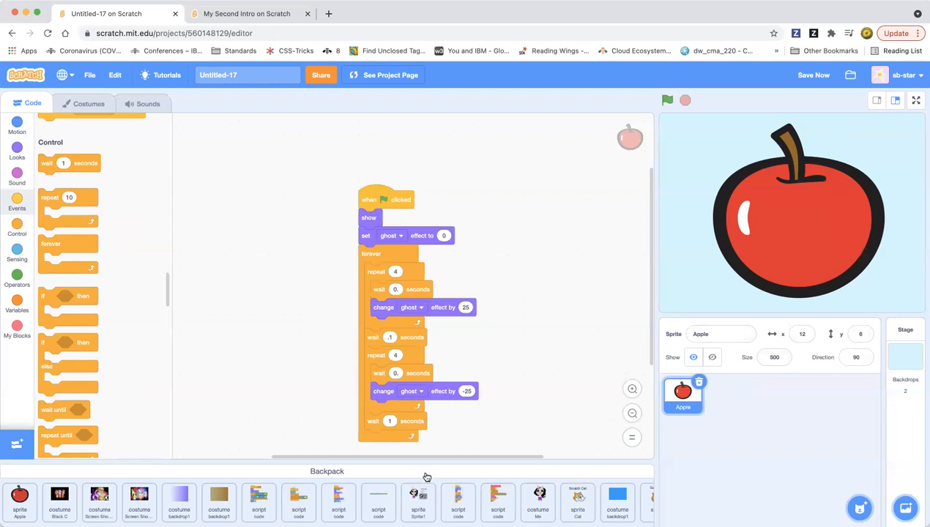
- Collapse the backpack so the Apple's forever-fading script is fully visible
{"action": "left_click", "coordinate": [326, 471]}
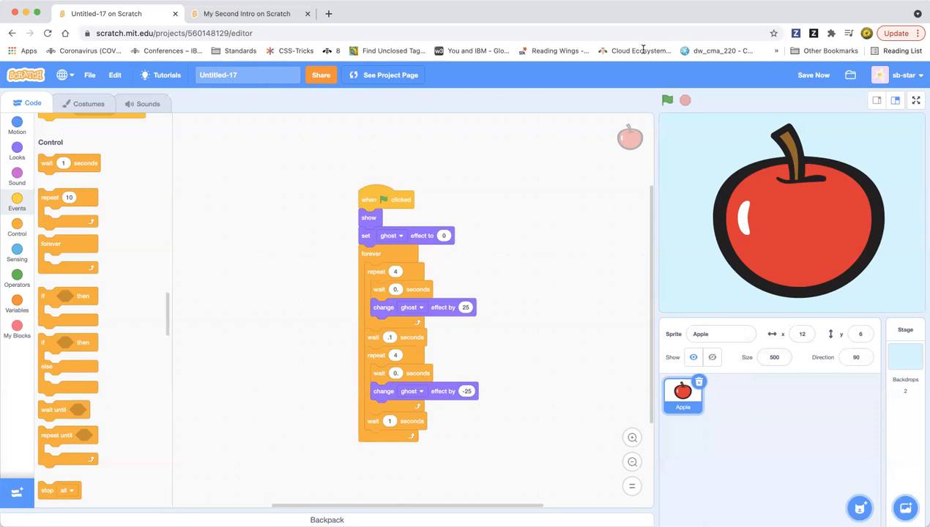
{"action": "mouse_move", "coordinate": [414, 86]}
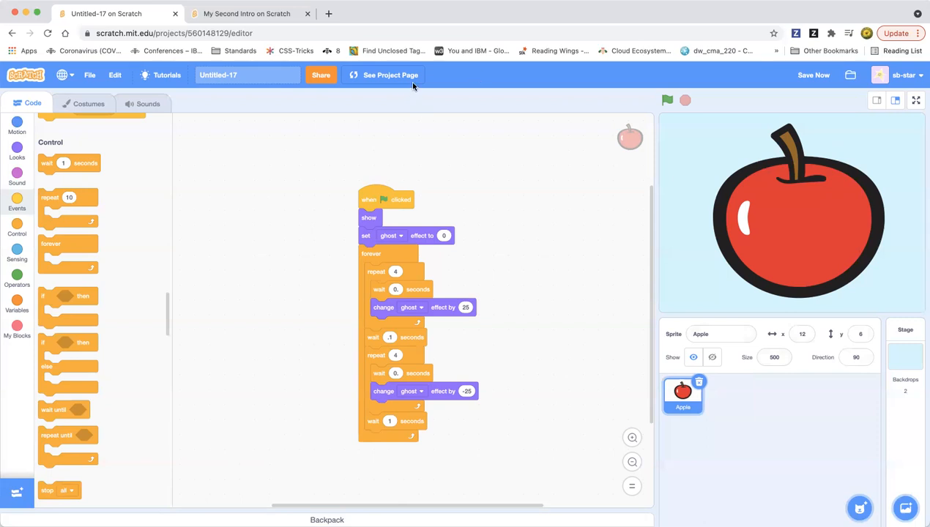